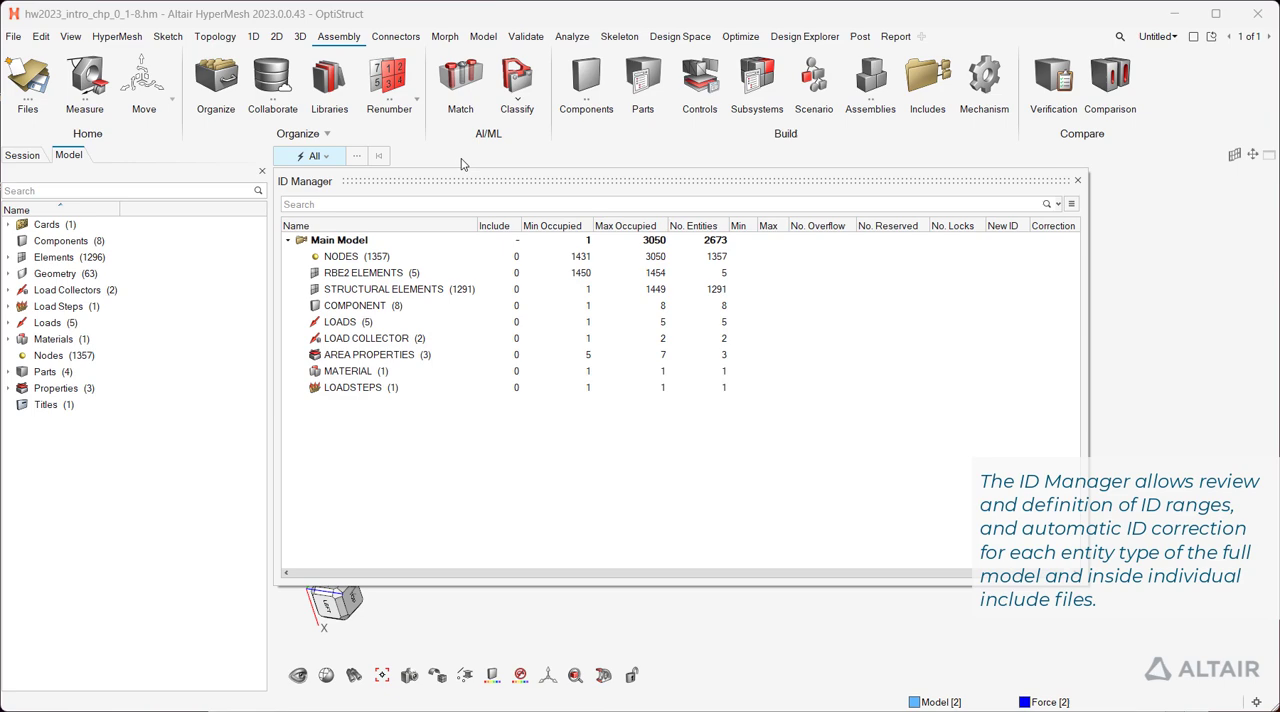
left_click(400, 288)
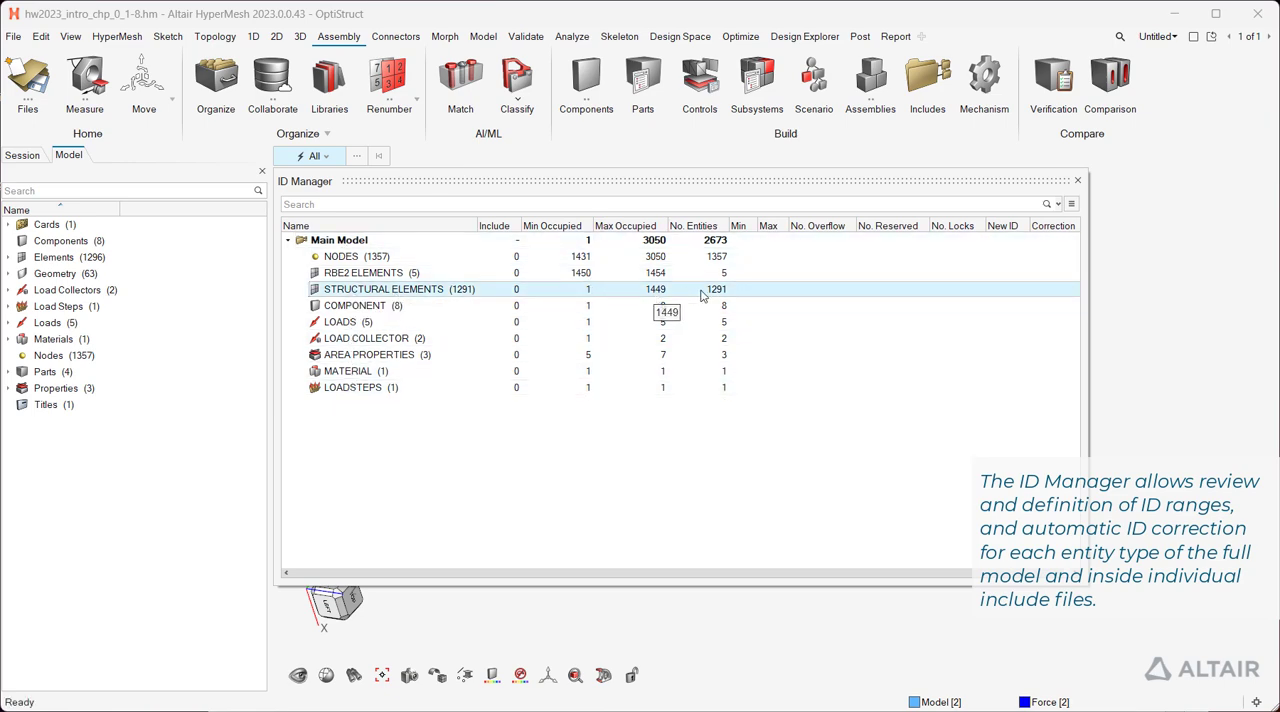
left_click(764, 288)
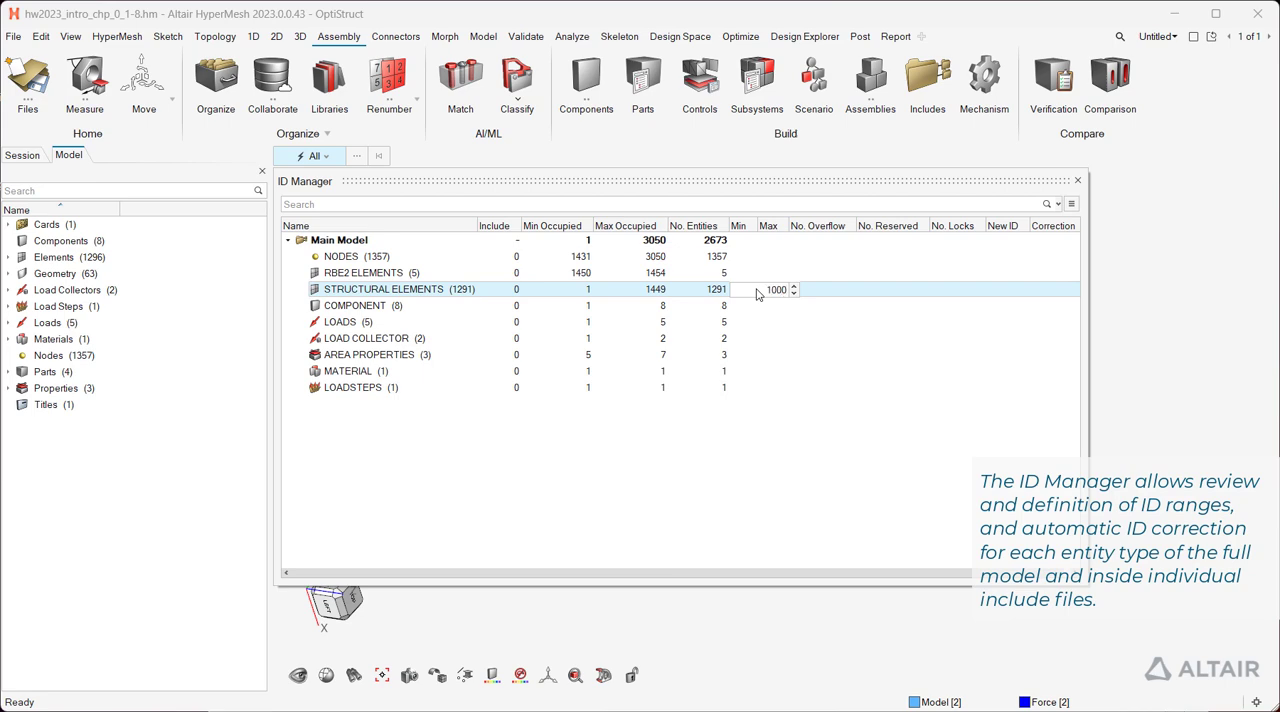
type("10000")
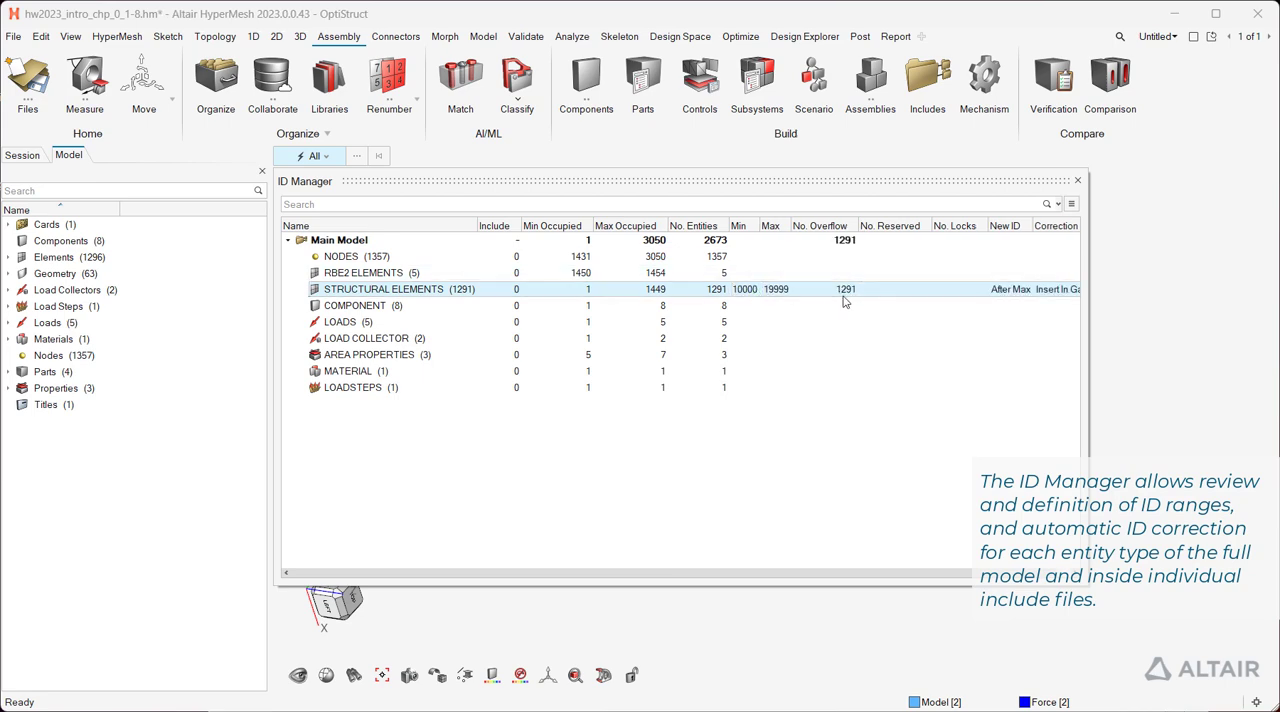
right_click(384, 288)
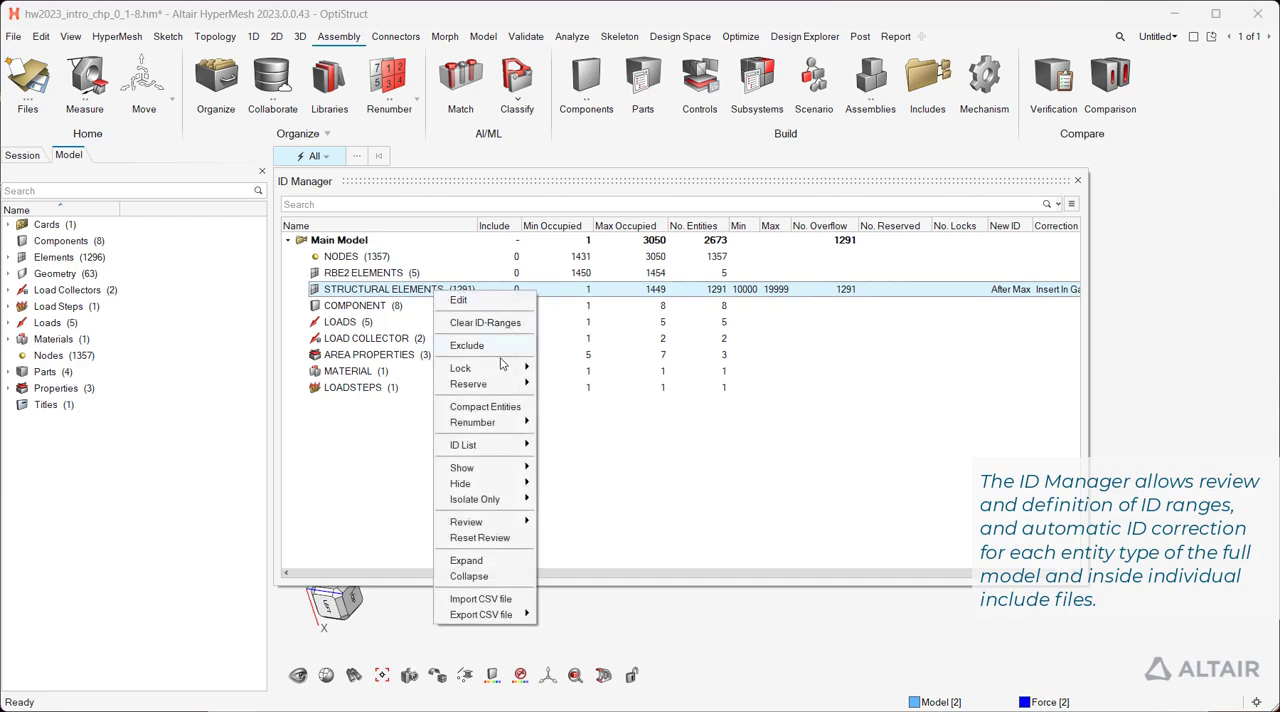
left_click(472, 420)
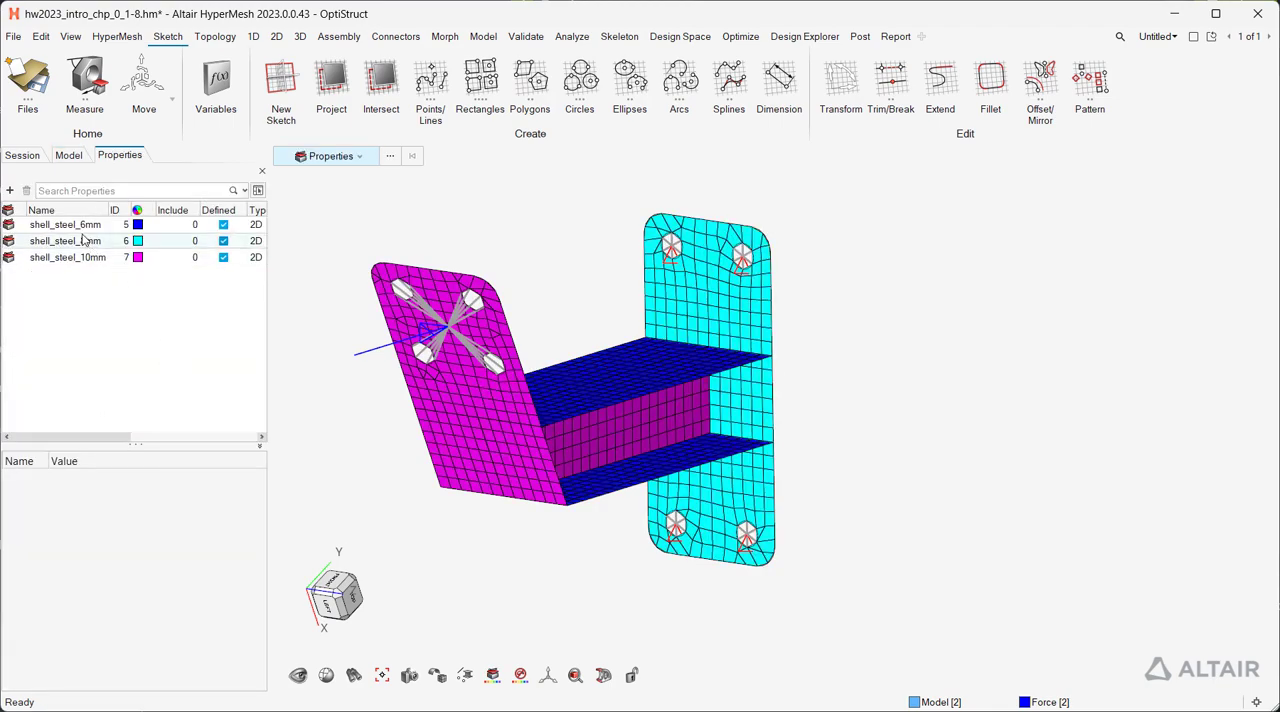
right_click(64, 224)
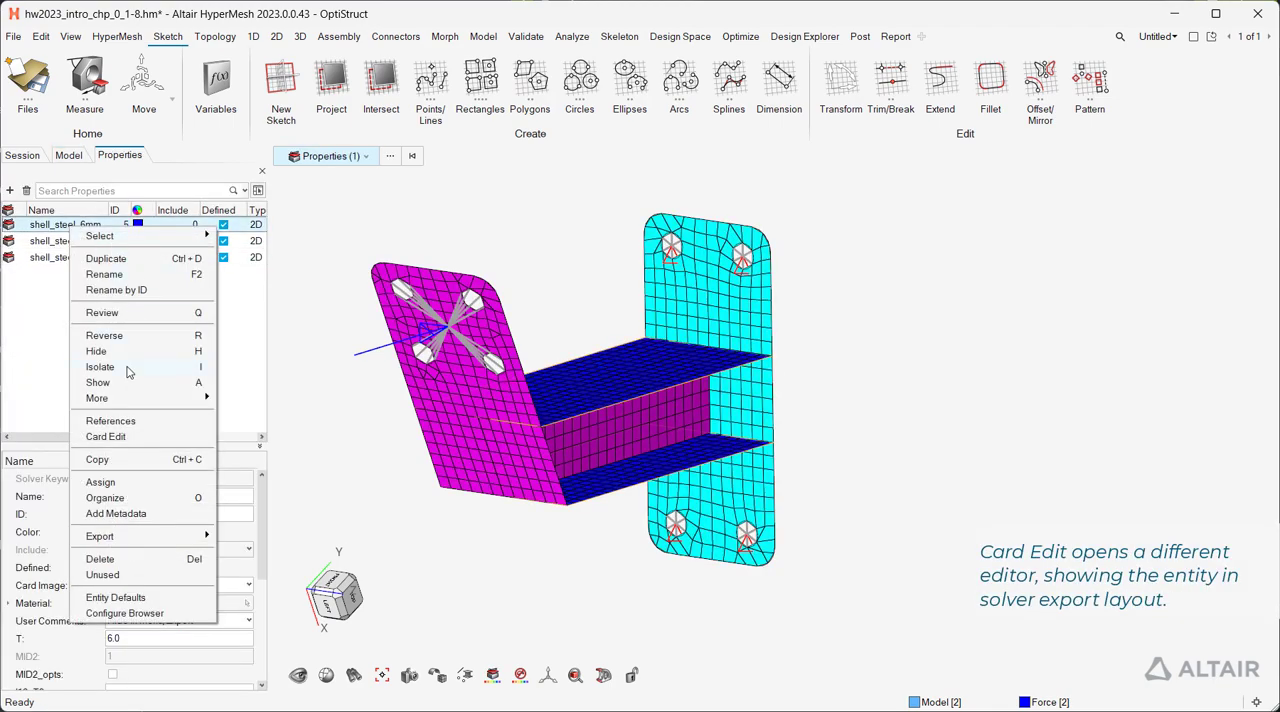
left_click(104, 436)
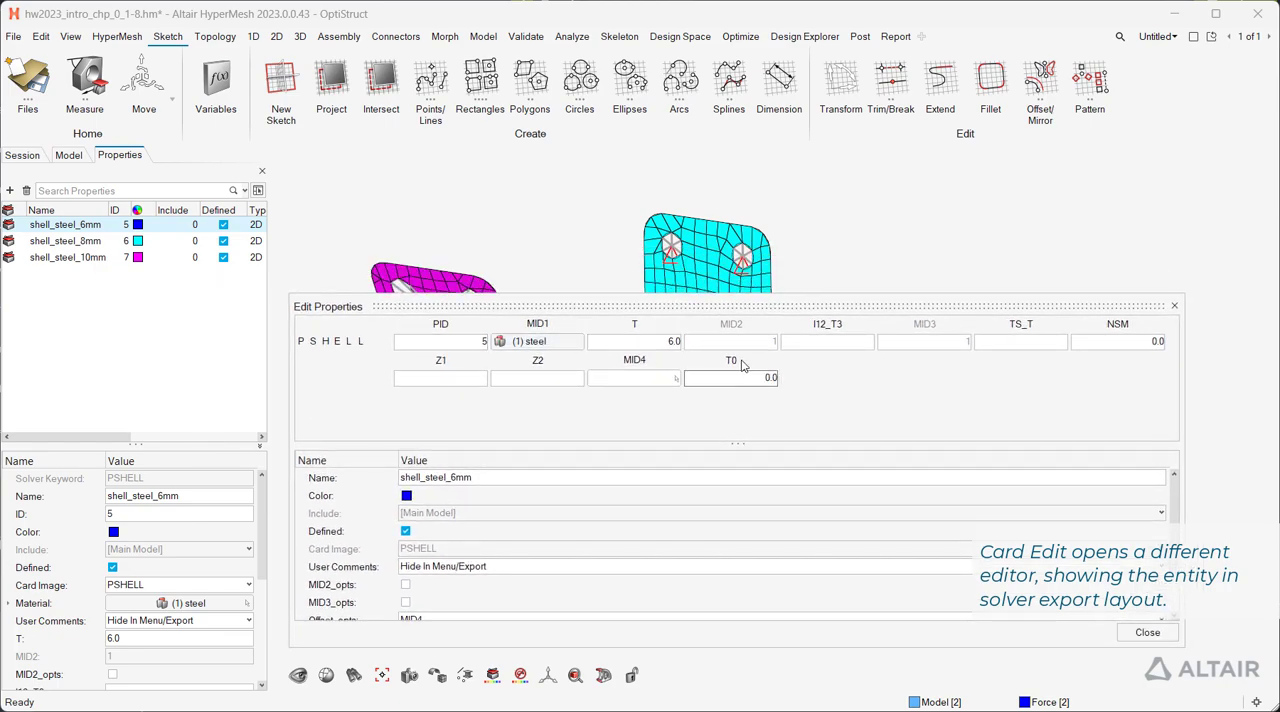
left_click(1148, 632)
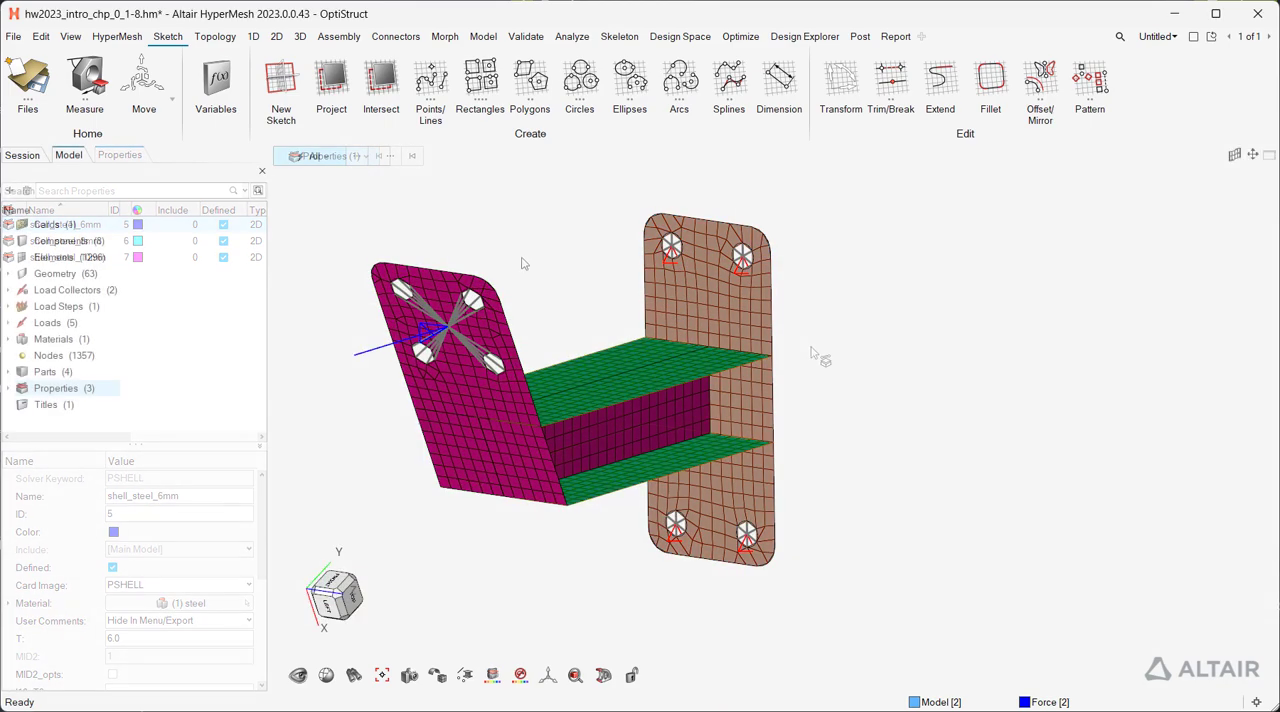
Review shell_steel_6mm so its flange plates are shaded, then show the full bracket again
left_click(120, 156)
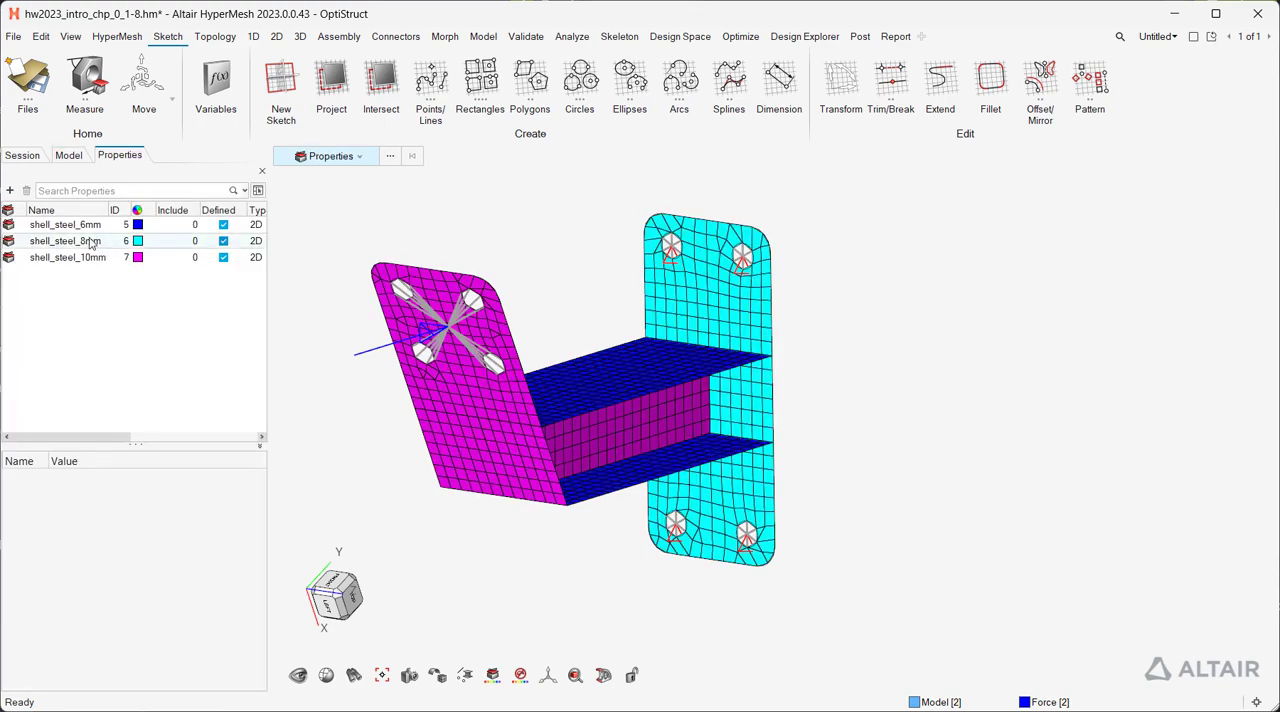
right_click(64, 224)
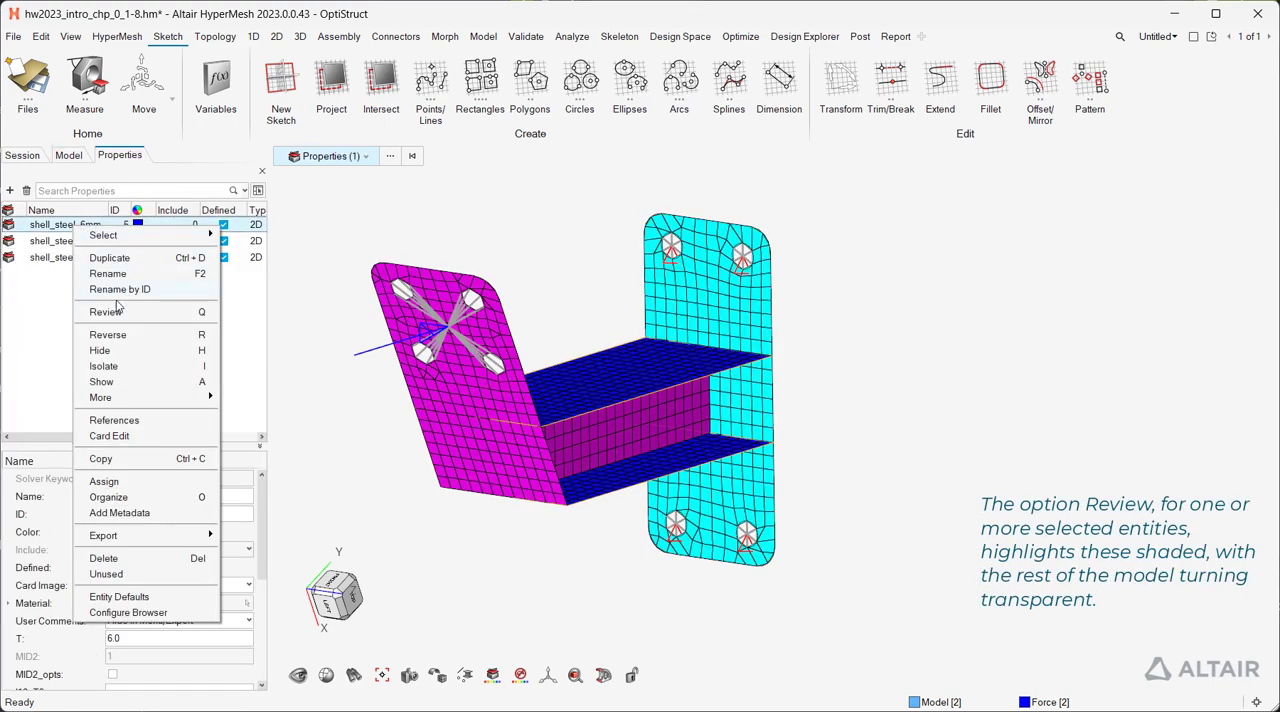
left_click(104, 312)
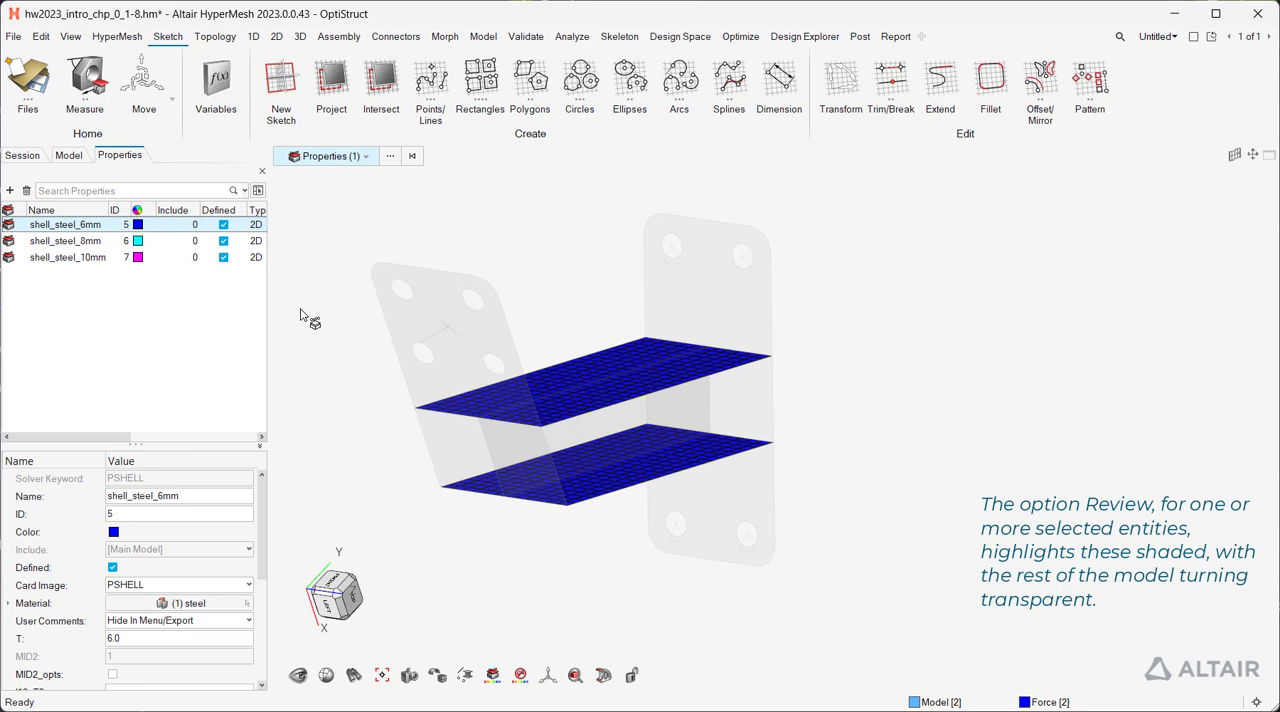
left_click(68, 256)
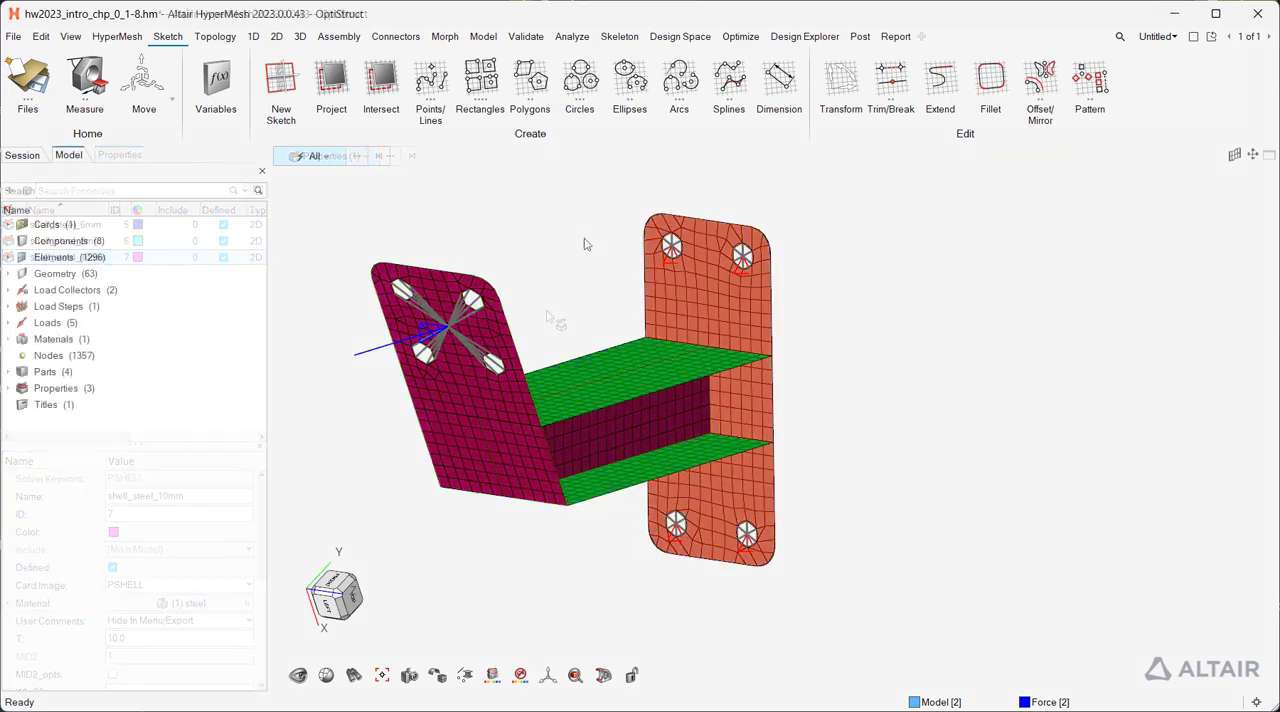
Measure in Dimensioning mode between two bracket nodes and enter a distance of 200
left_click(84, 84)
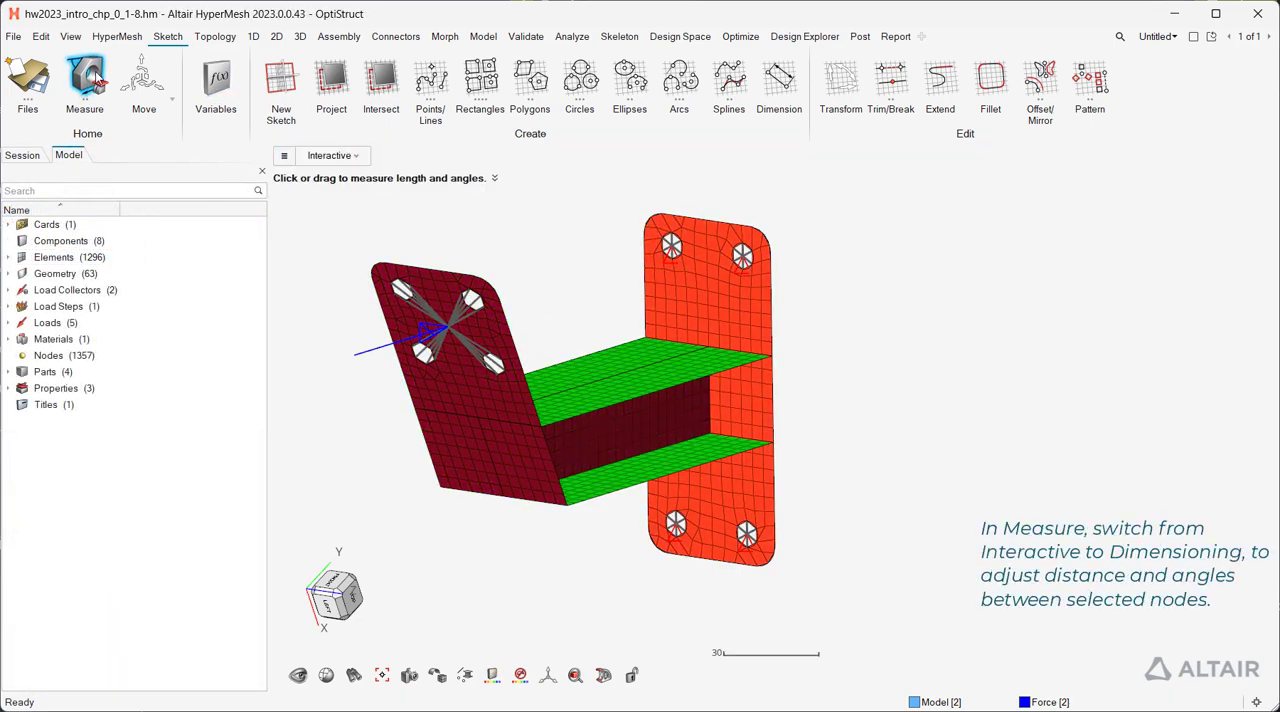
left_click(330, 156)
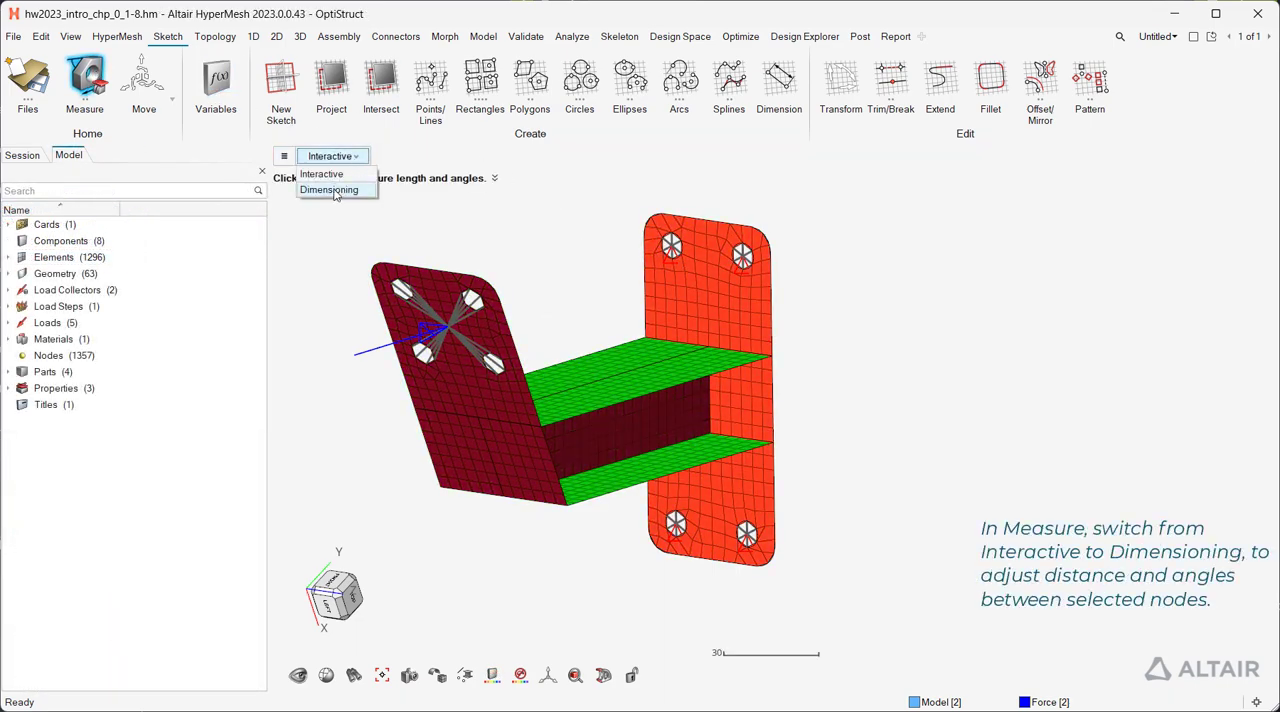
left_click(328, 190)
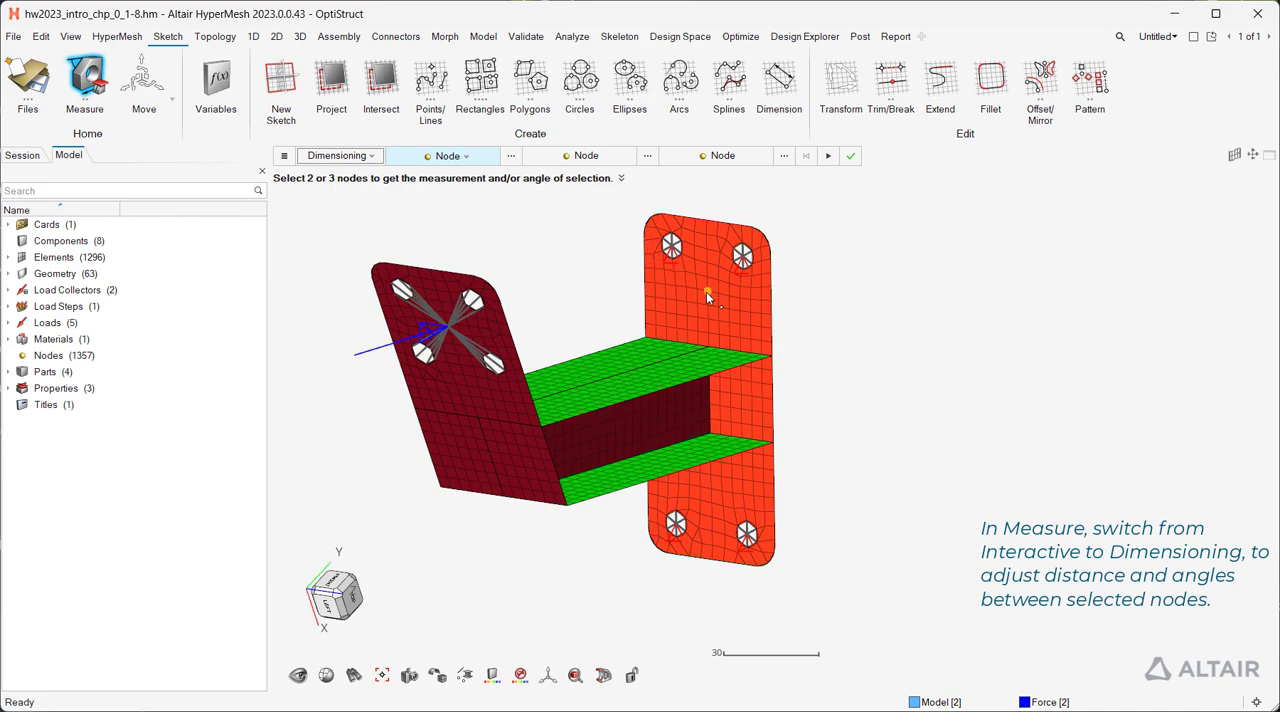
left_click(708, 290)
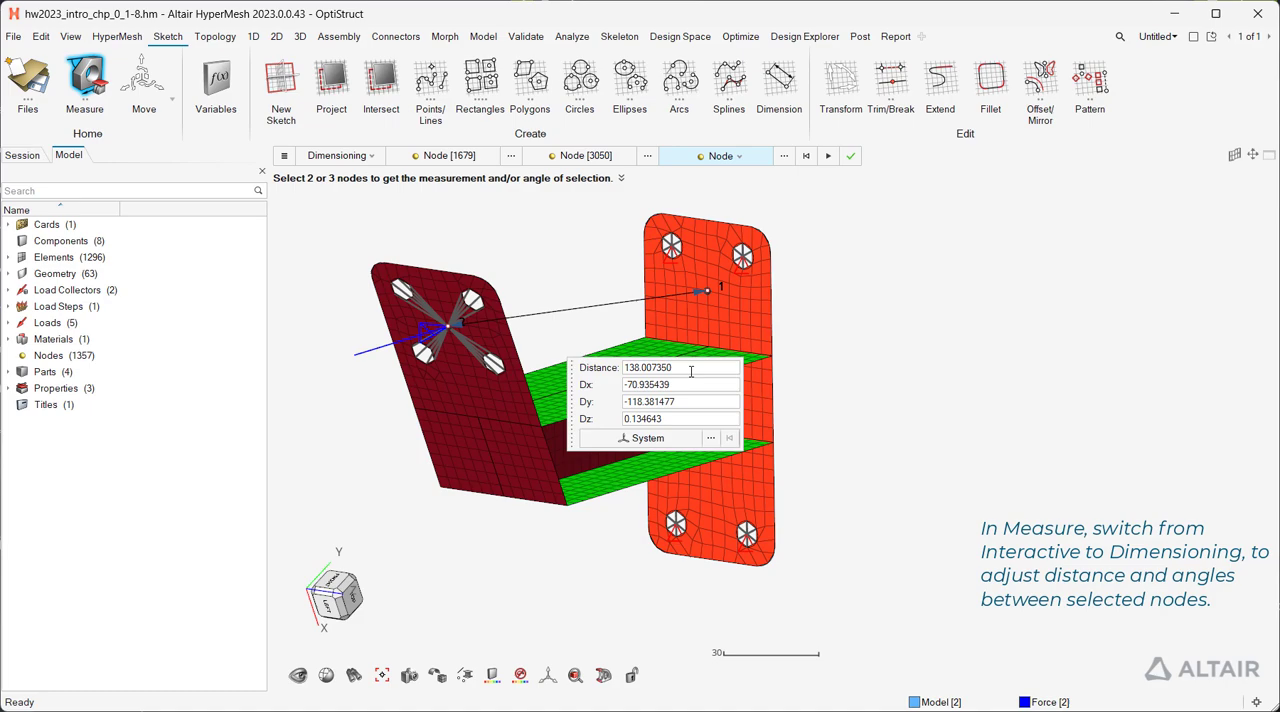
type("200.000000")
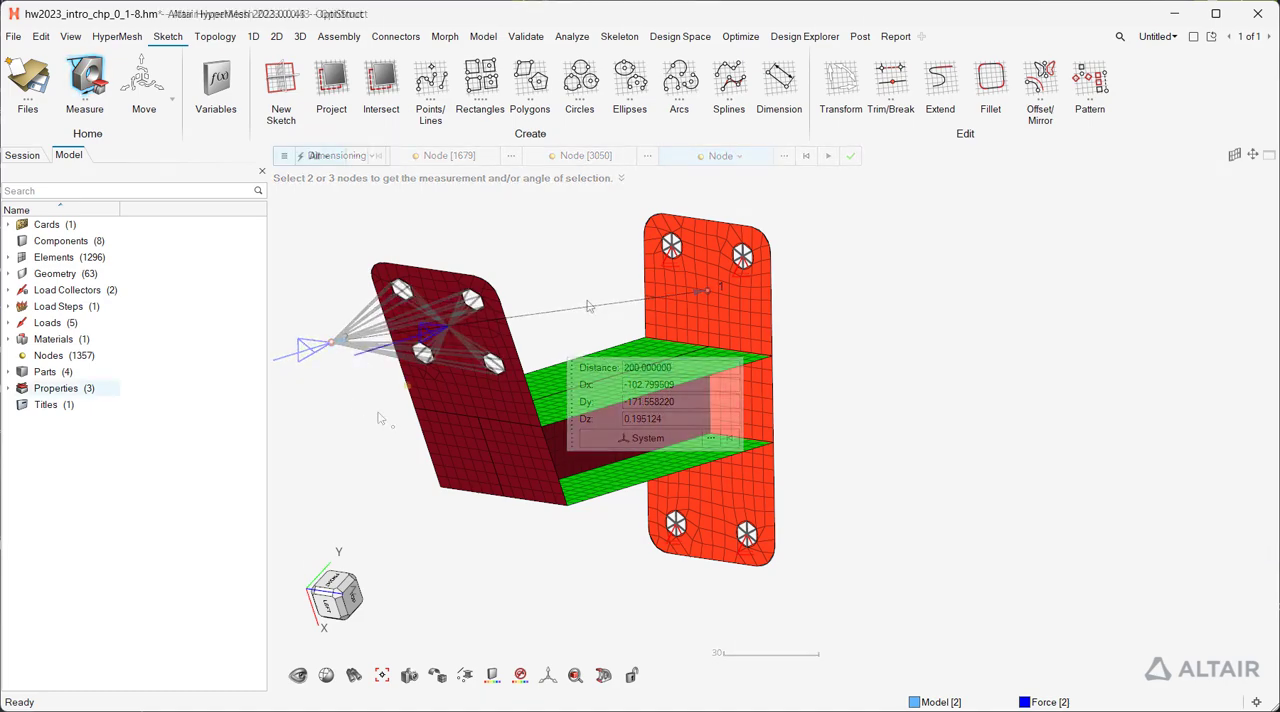
List references of shell_steel_8mm and shell_steel_10mm and change the References browser display style
left_click(120, 156)
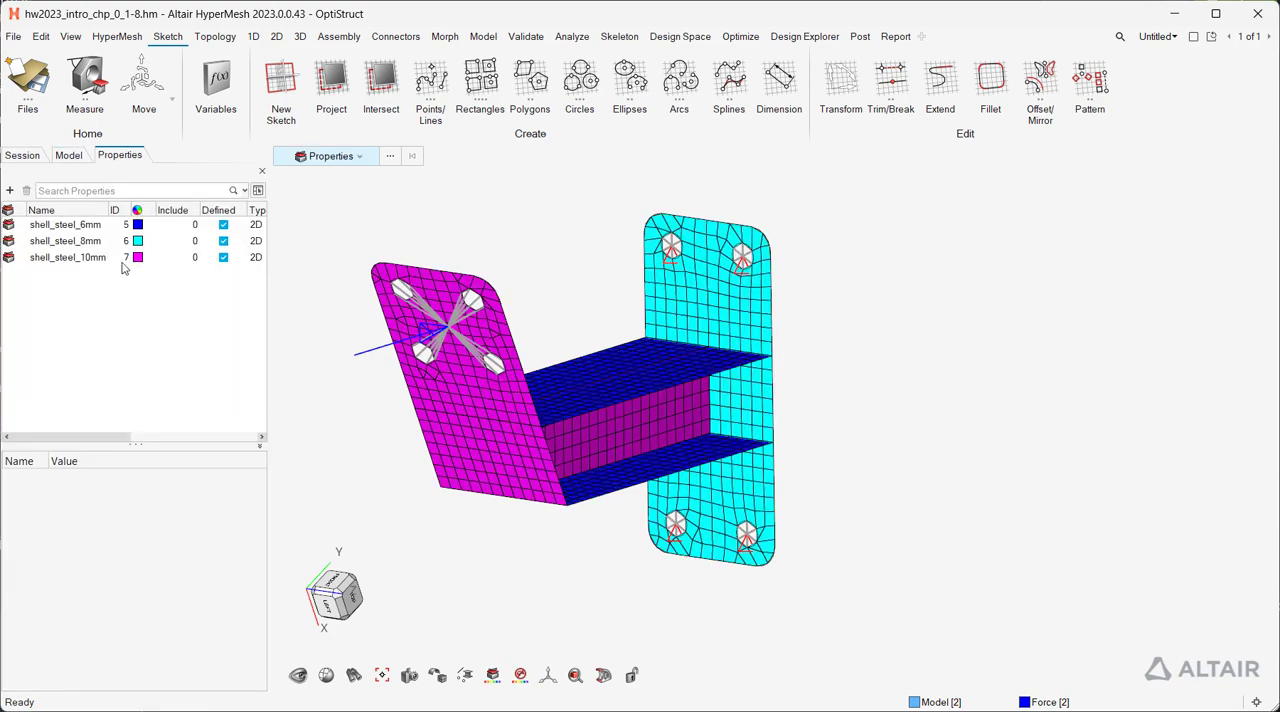
right_click(64, 240)
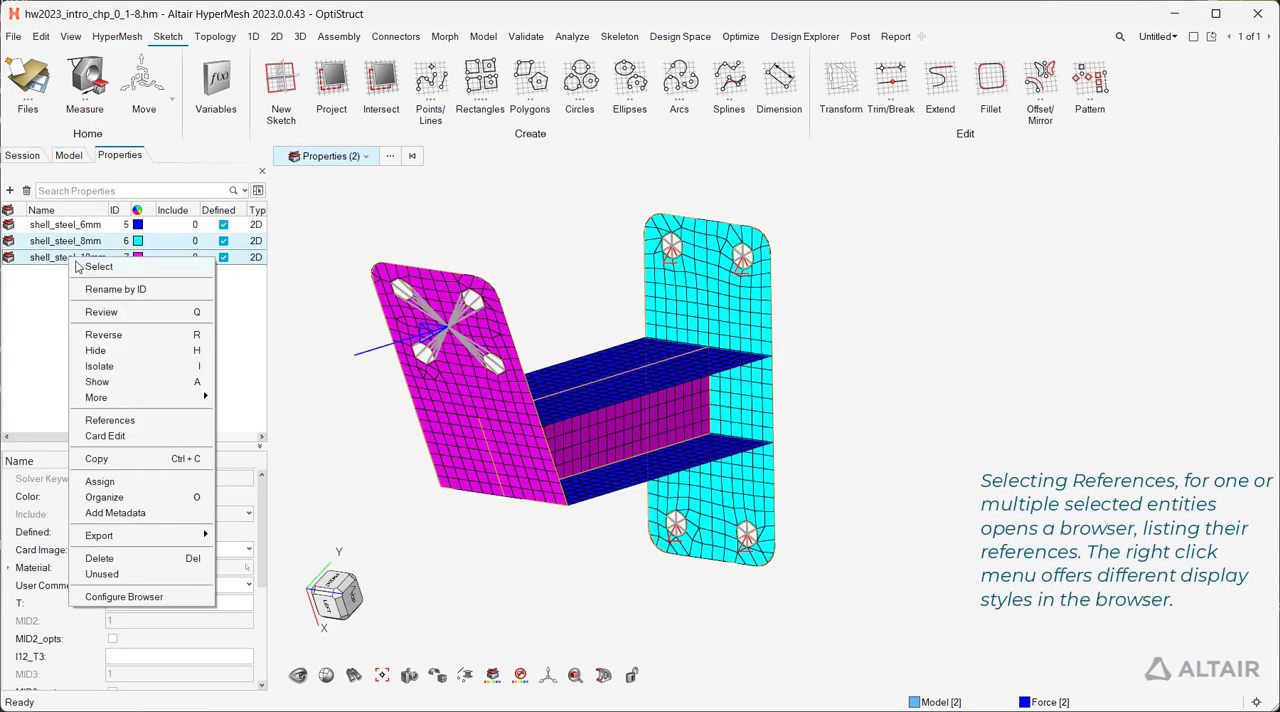
left_click(110, 420)
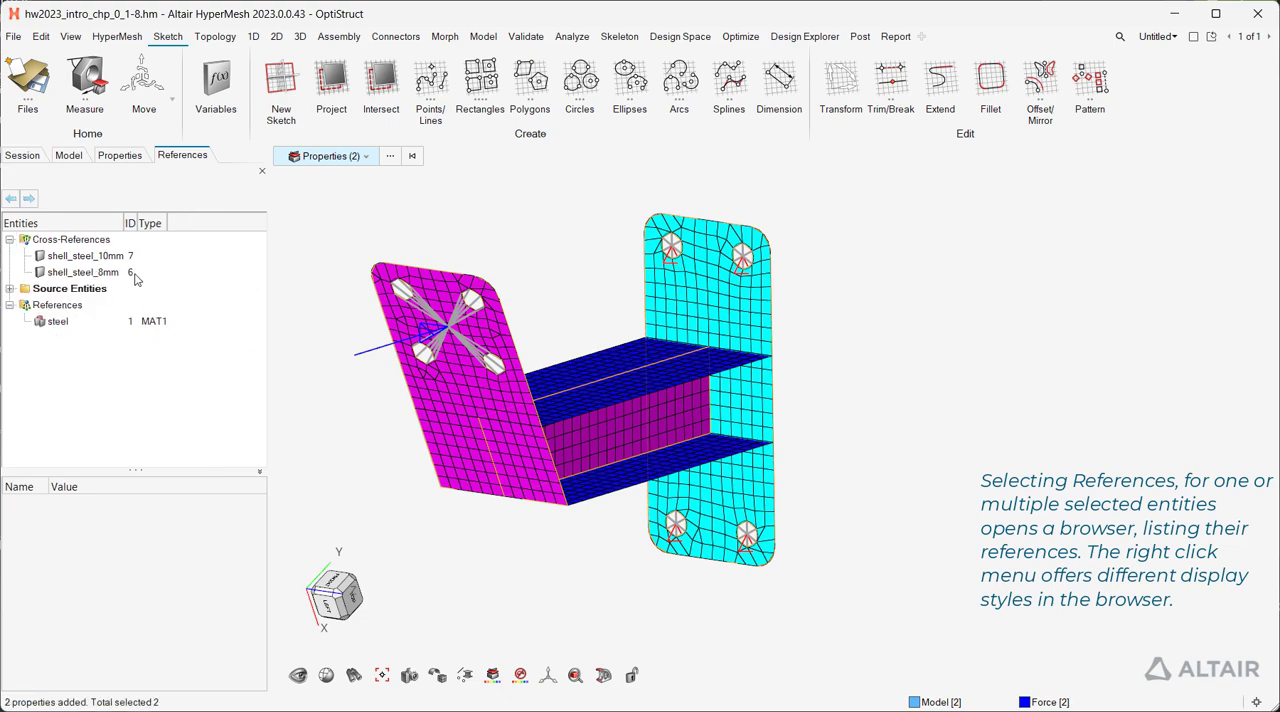
left_click(24, 288)
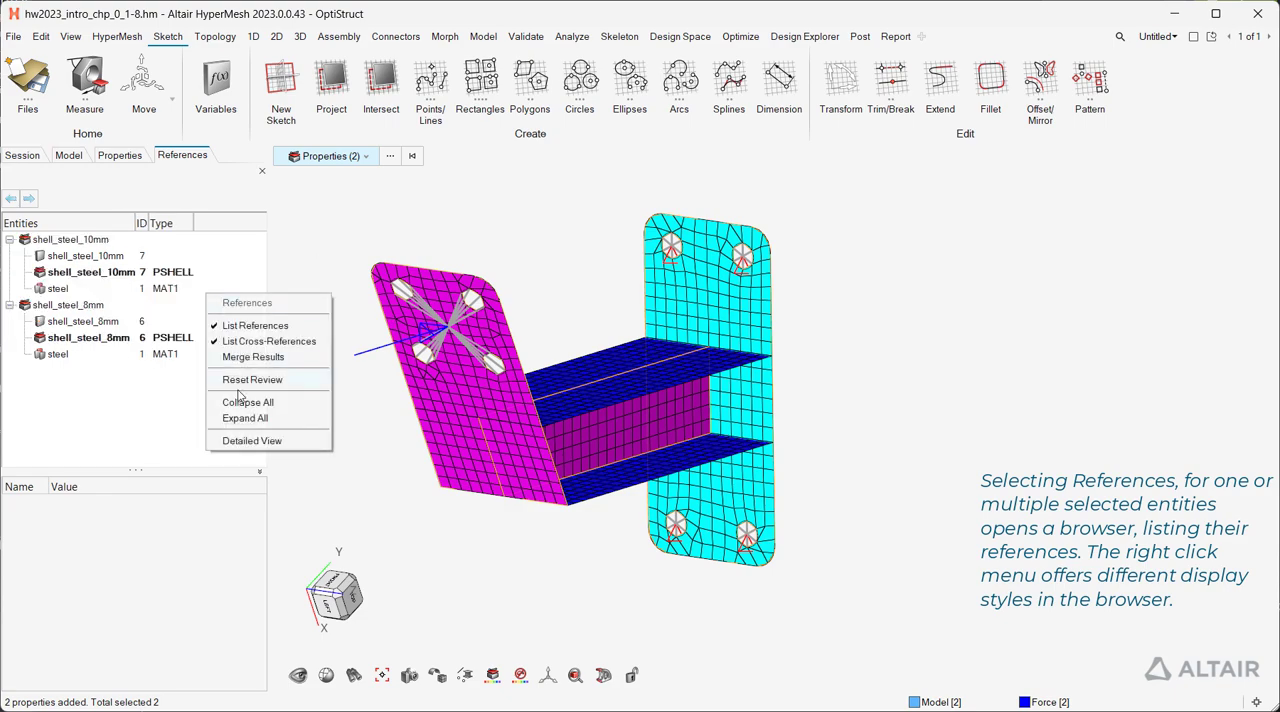
left_click(244, 418)
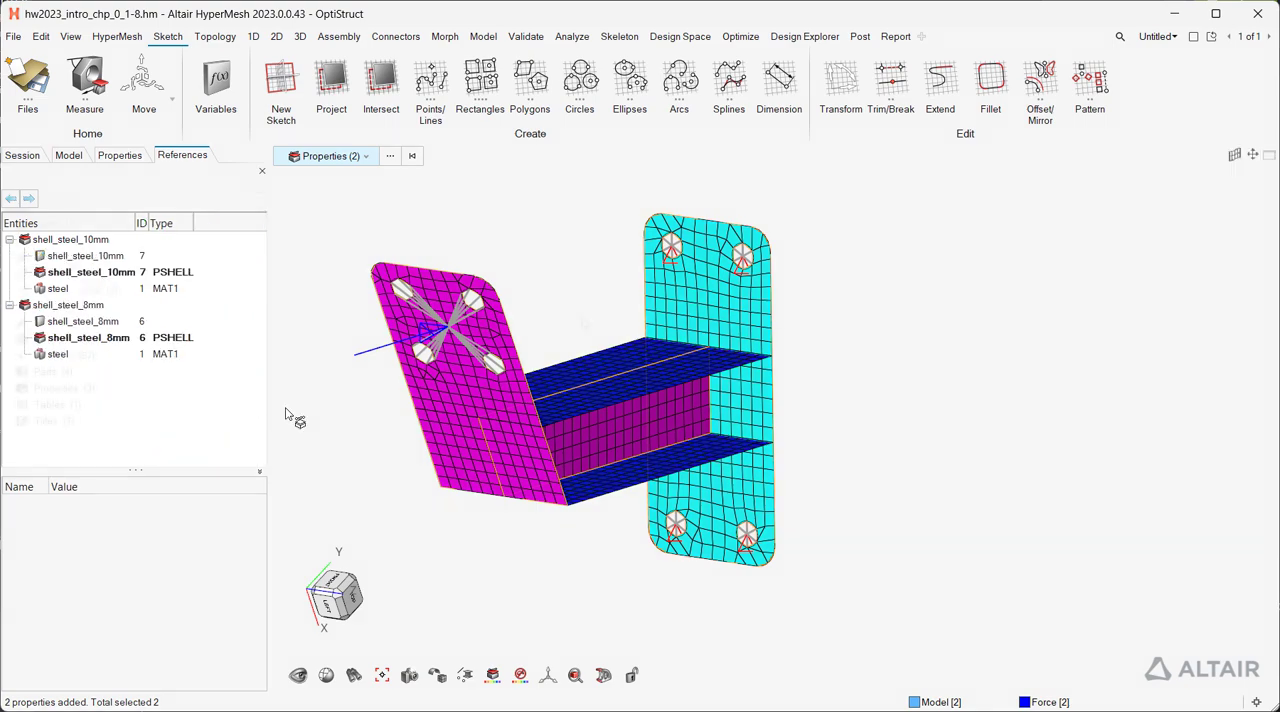
Query all three properties (IDs 5, 6, 7) with their material in the Matrix Browser and start Export
left_click(860, 36)
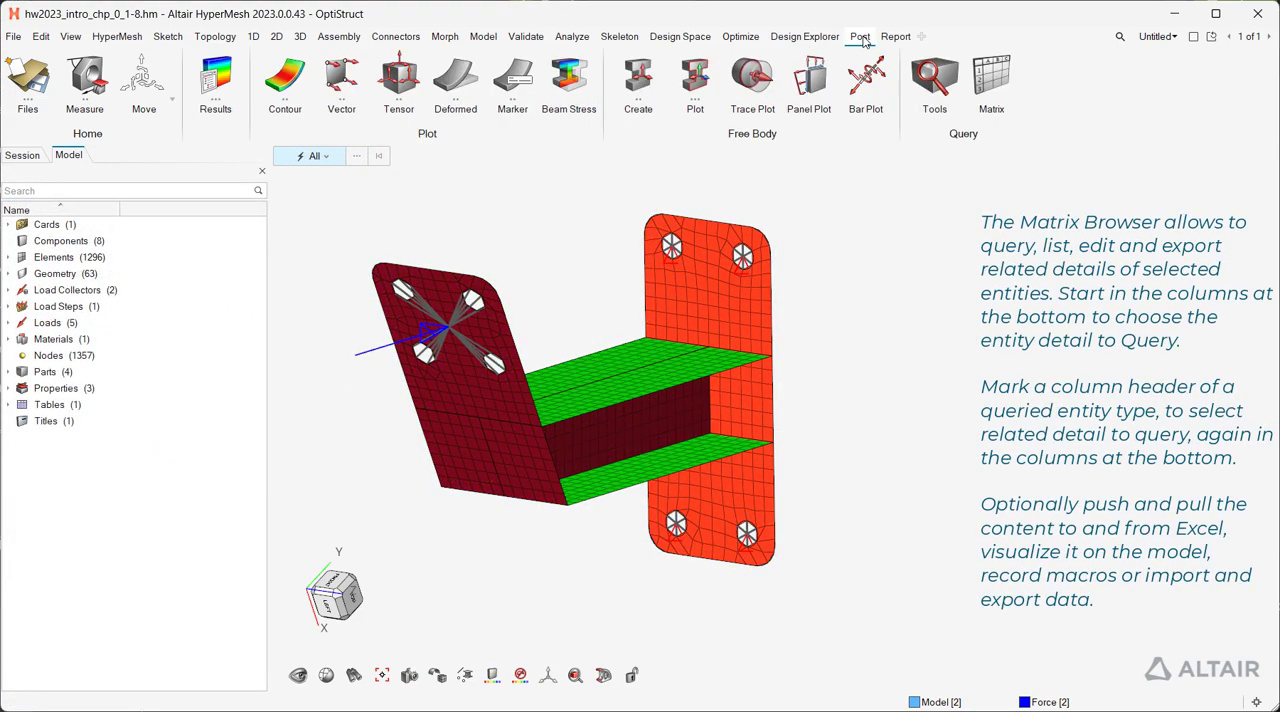
left_click(990, 84)
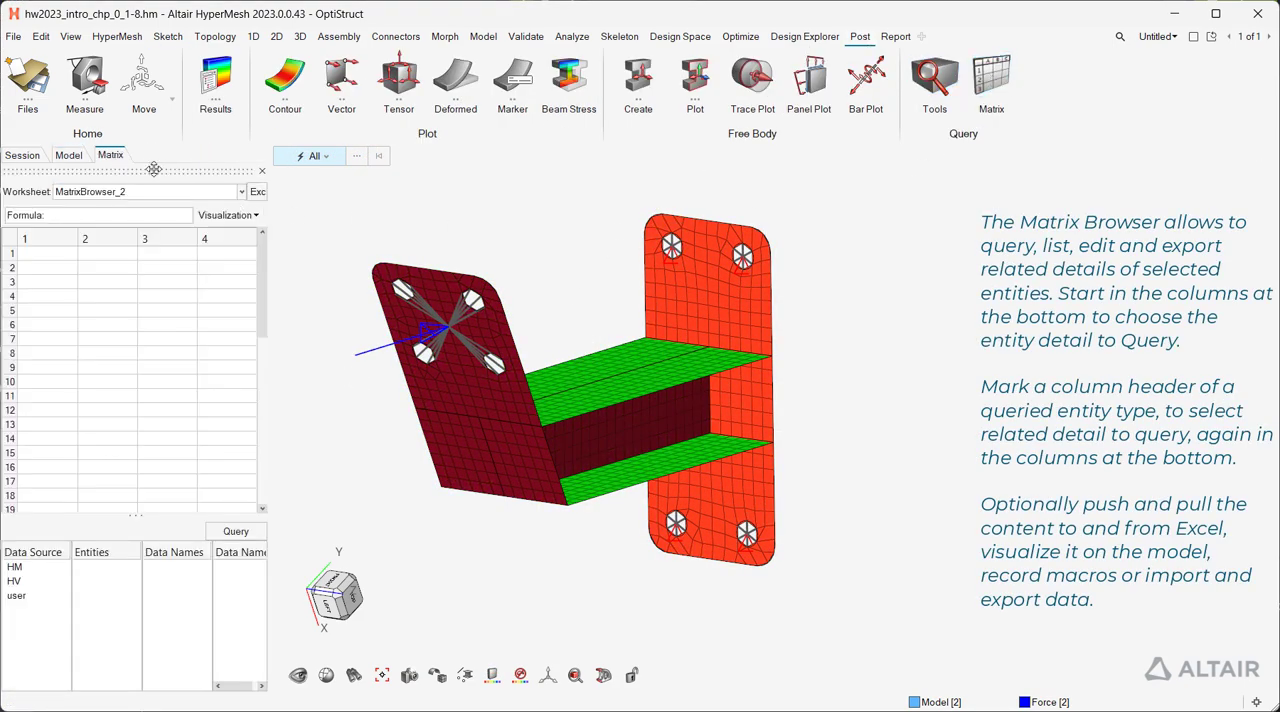
left_click(16, 568)
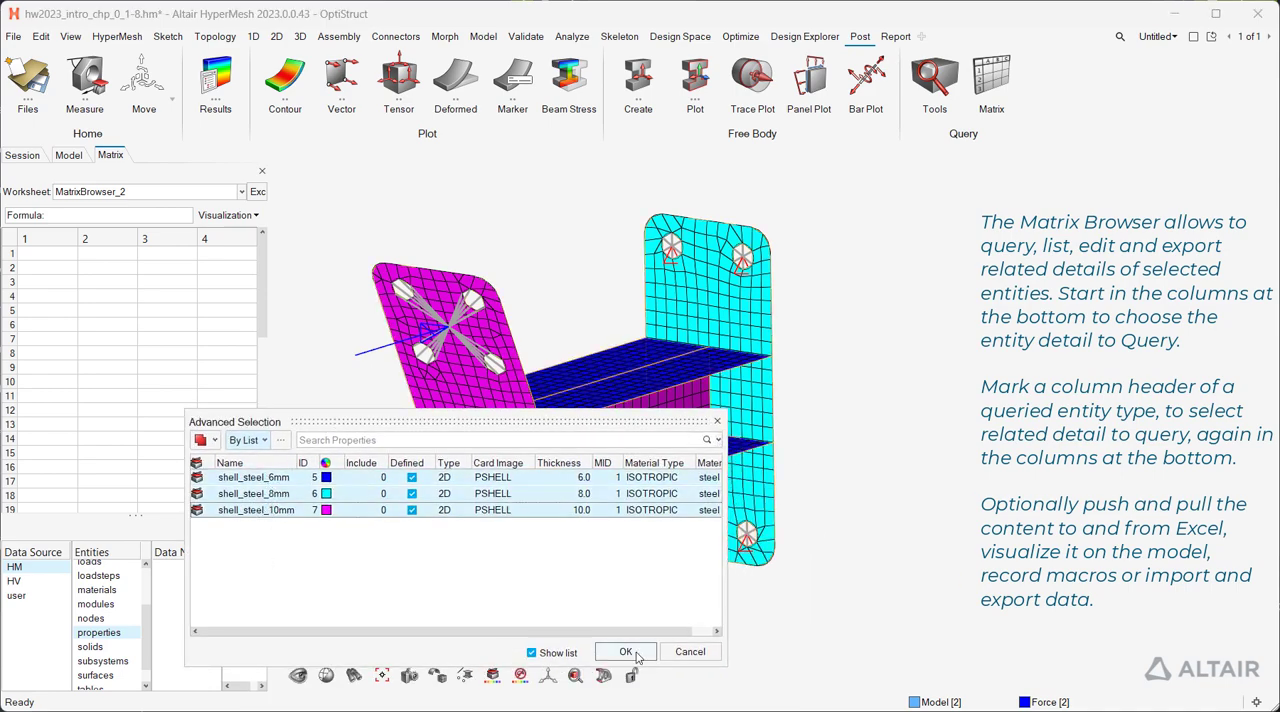
left_click(624, 652)
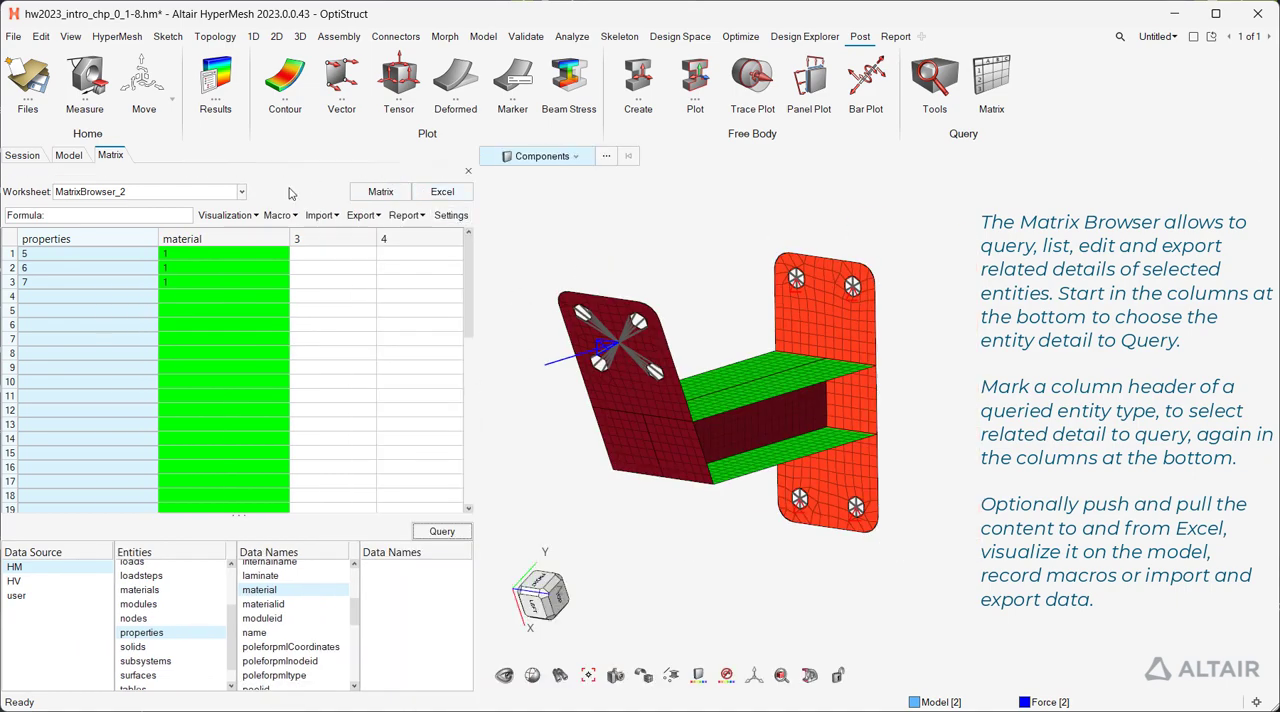
left_click(362, 216)
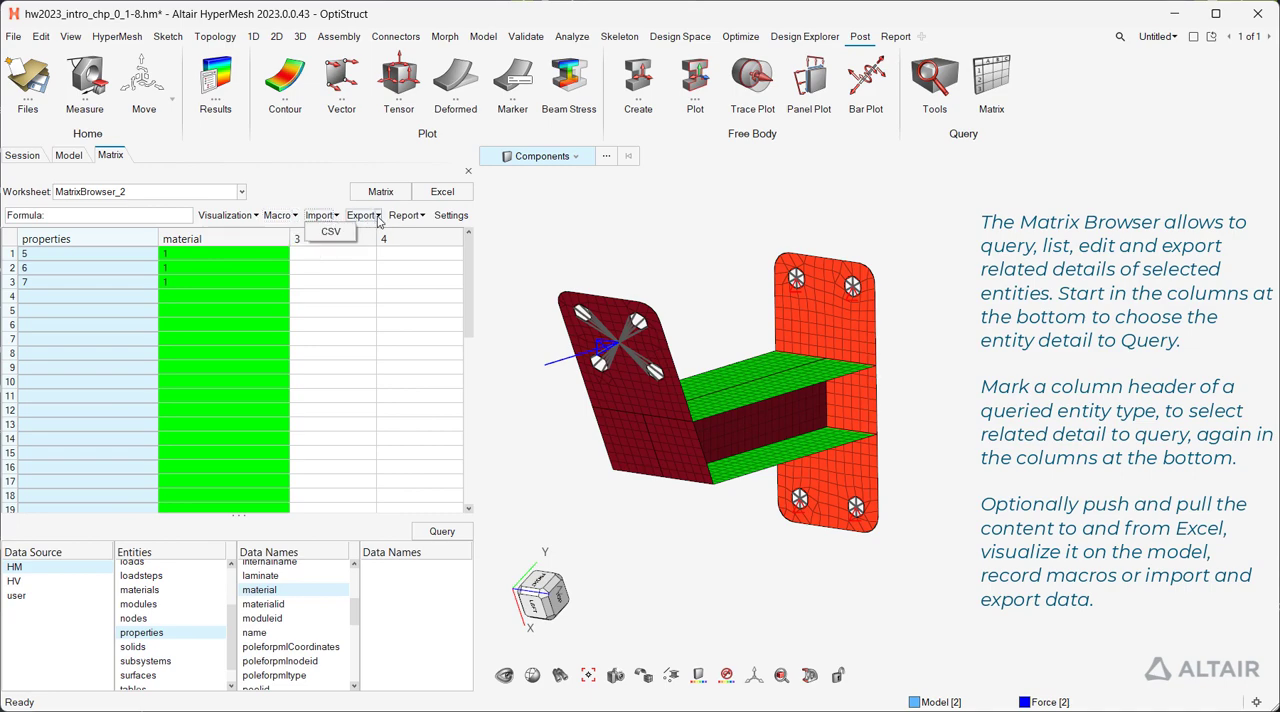